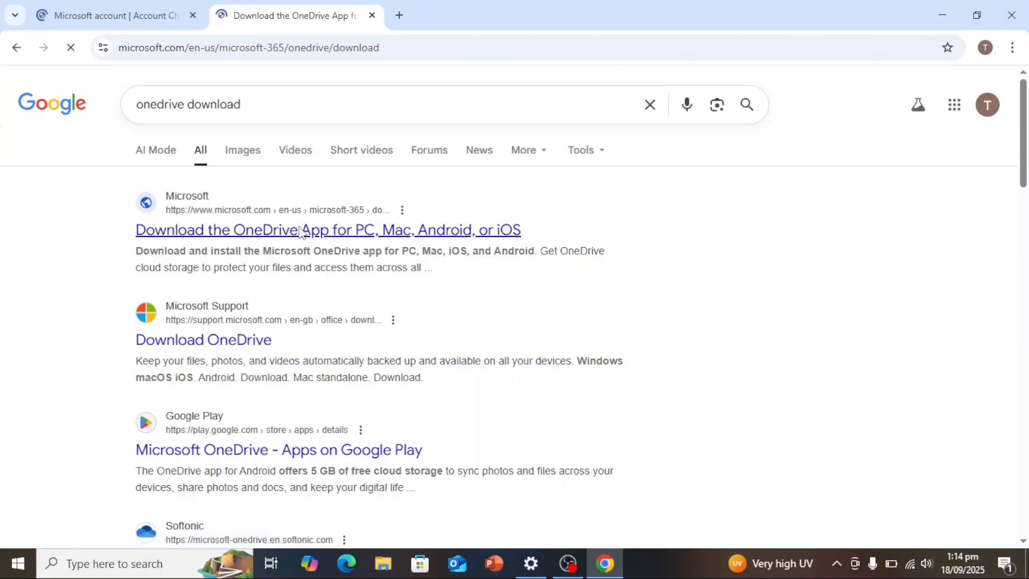
Download the OneDrive installer from Microsoft's site and run OneDriveSetup.exe.
left_click(328, 230)
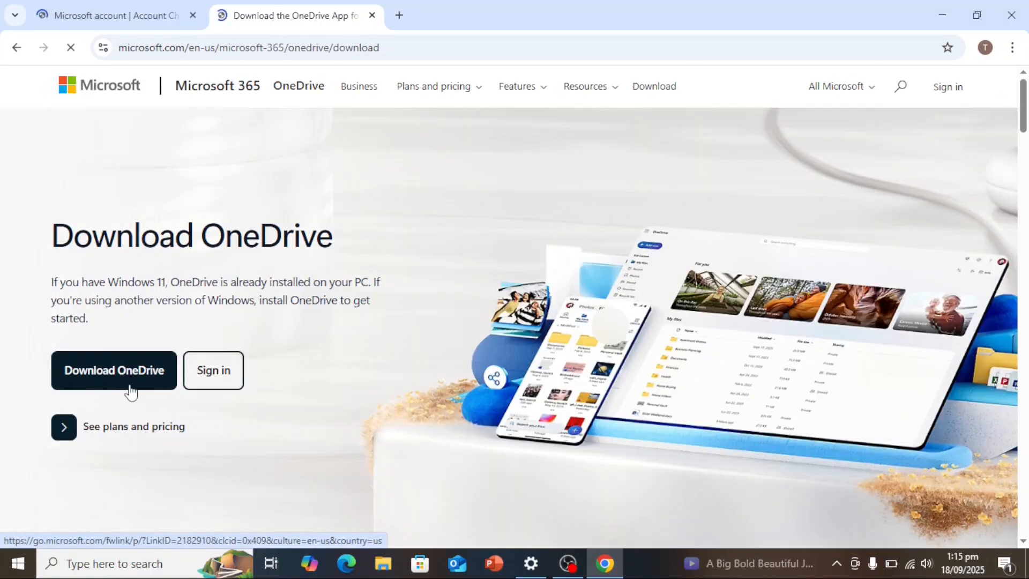
left_click(957, 48)
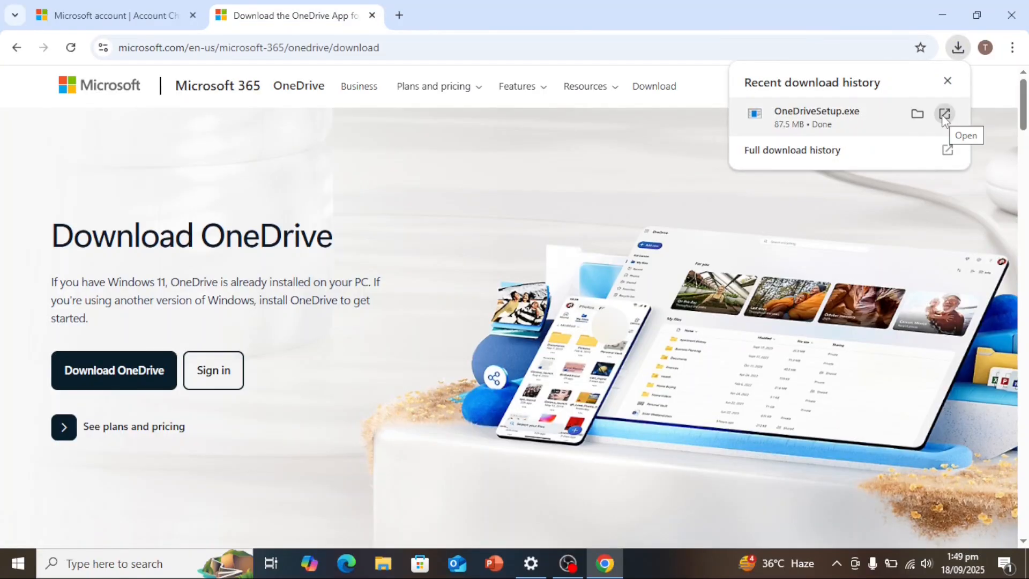
left_click(944, 114)
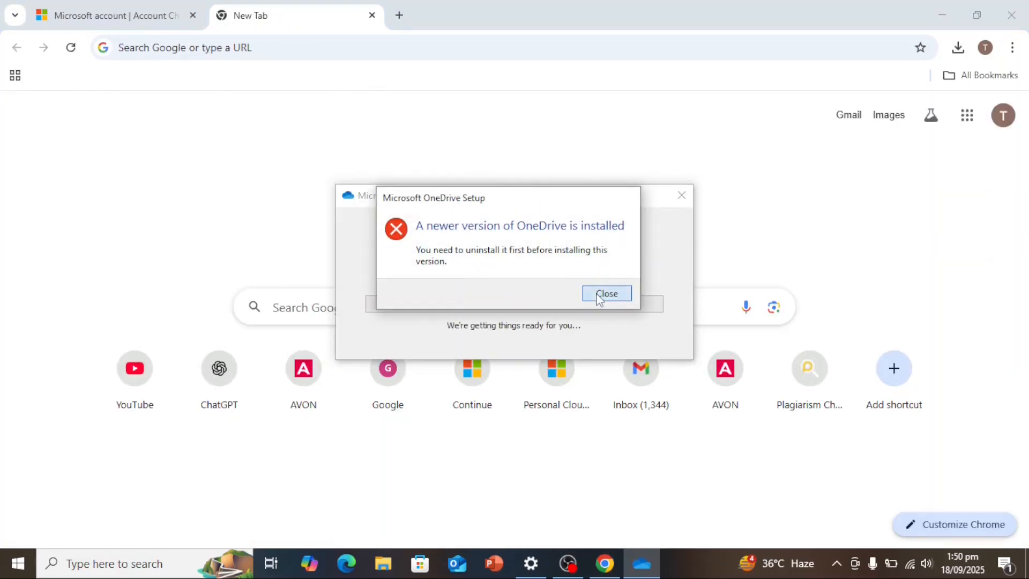
Dismiss the newer-version warning and launch the installed OneDrive app instead.
left_click(605, 293)
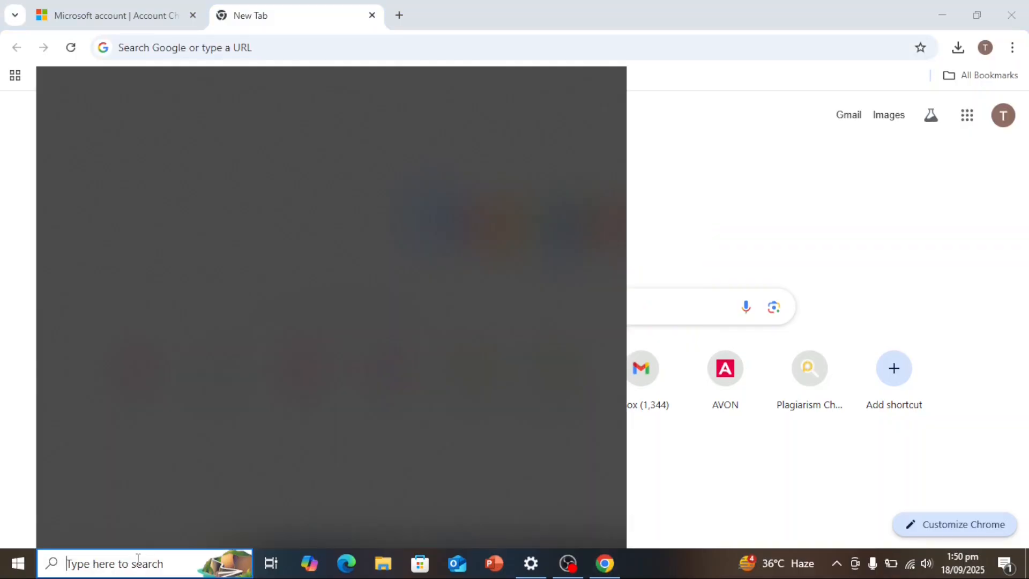
type("oneDrive")
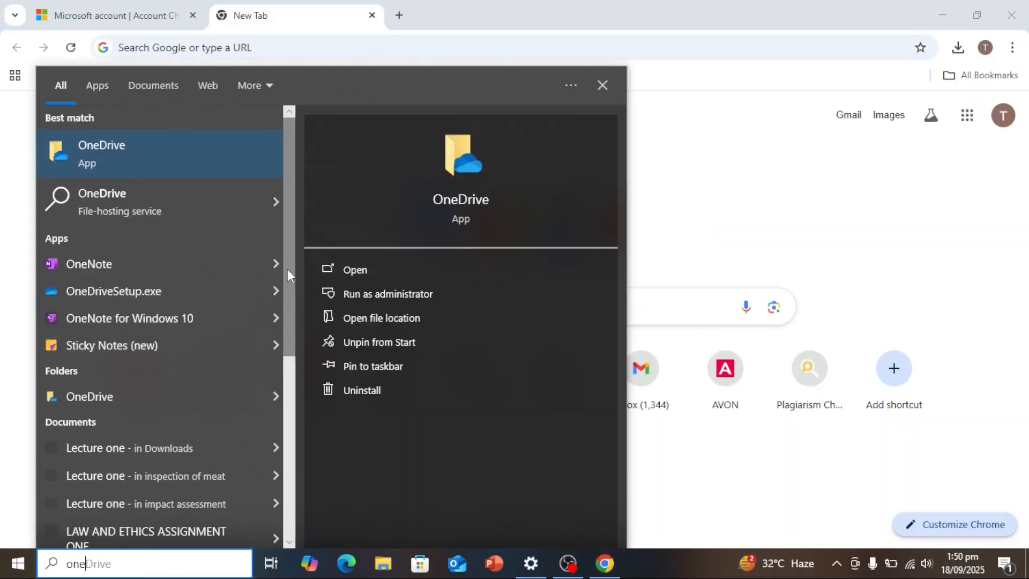
left_click(354, 269)
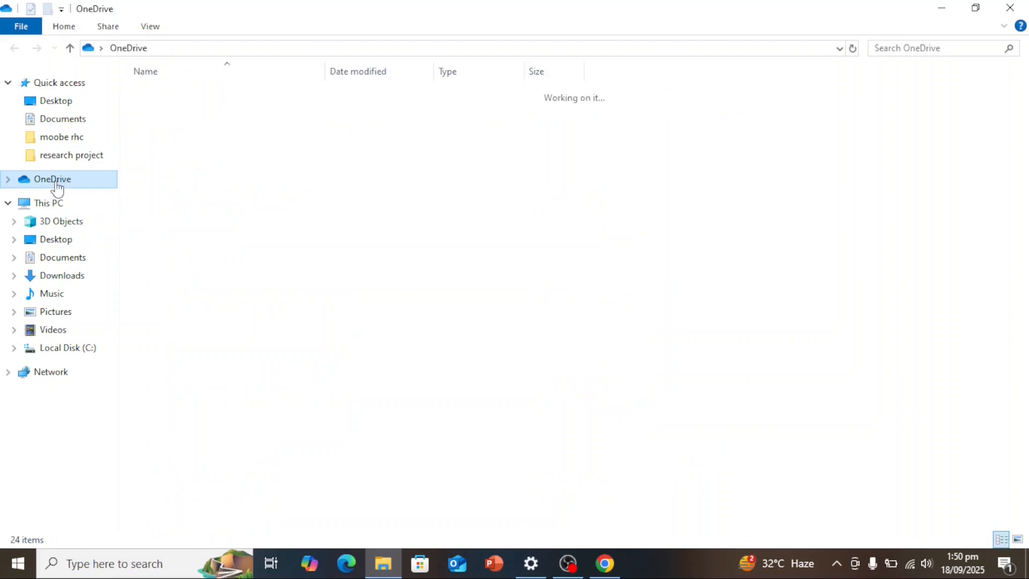
right_click(45, 178)
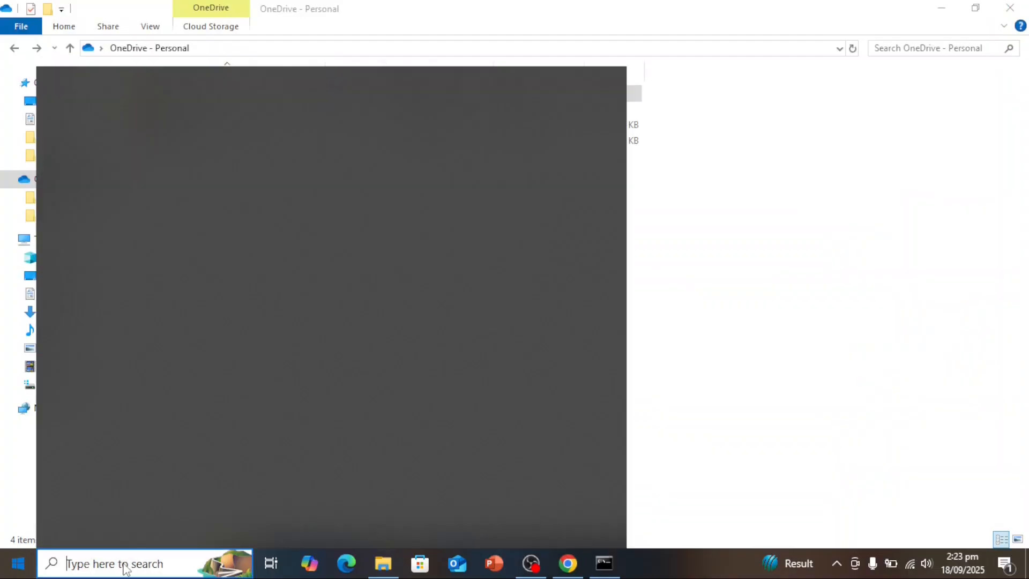
Open Windows Settings from Start search and go to Accounts > Your info.
type("s")
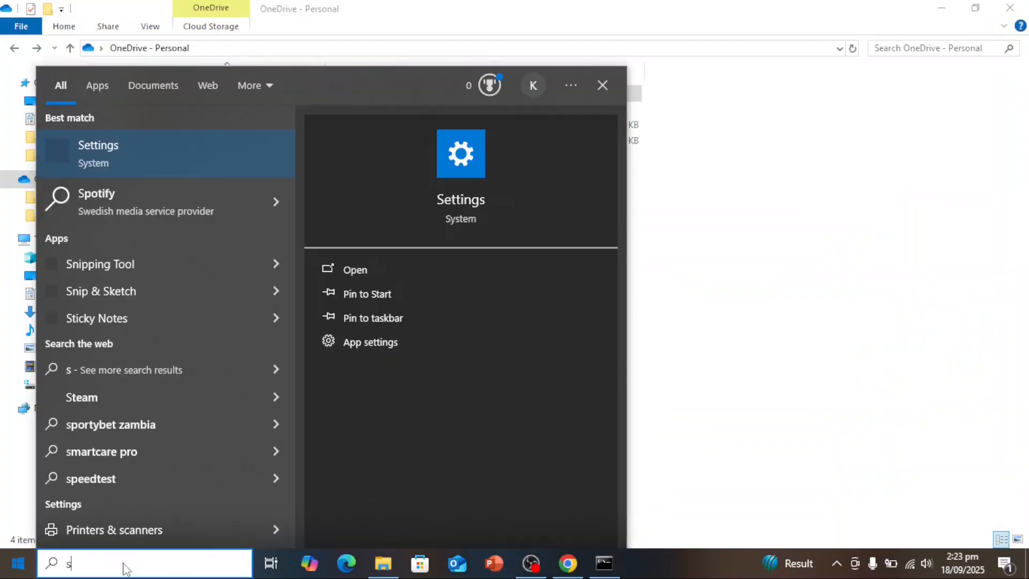
type("ett")
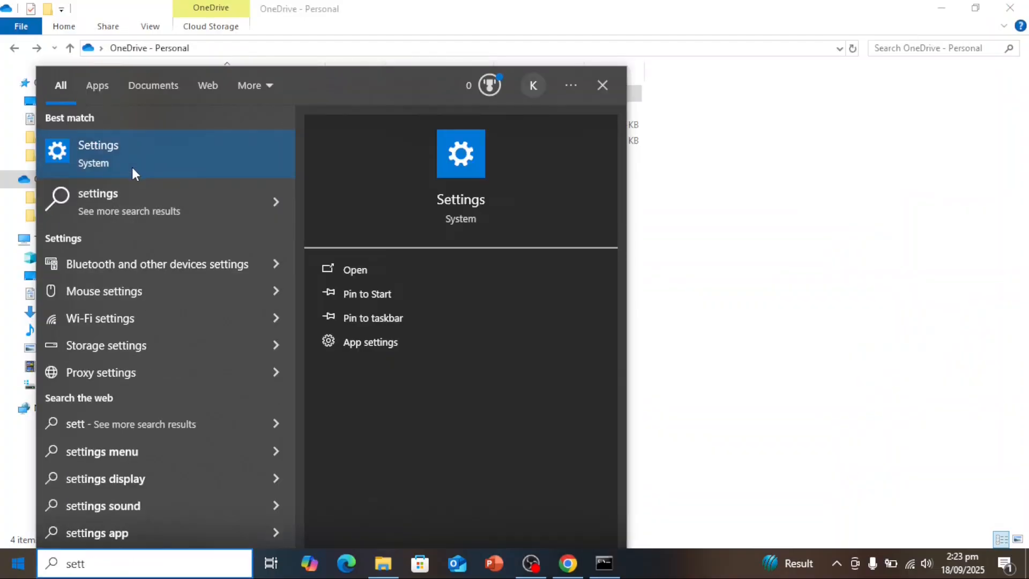
left_click(98, 151)
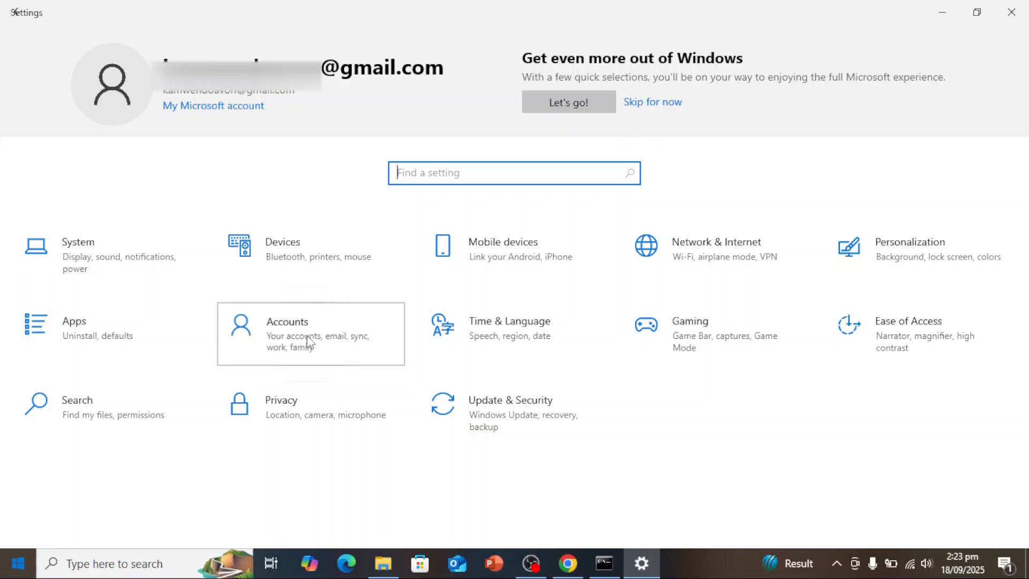
left_click(287, 333)
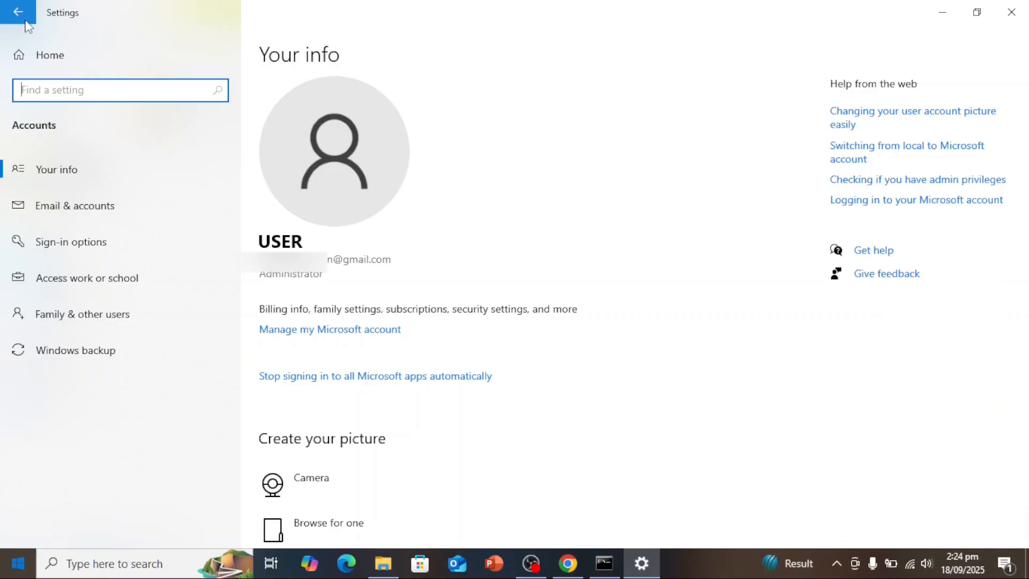
mouse_move(378, 102)
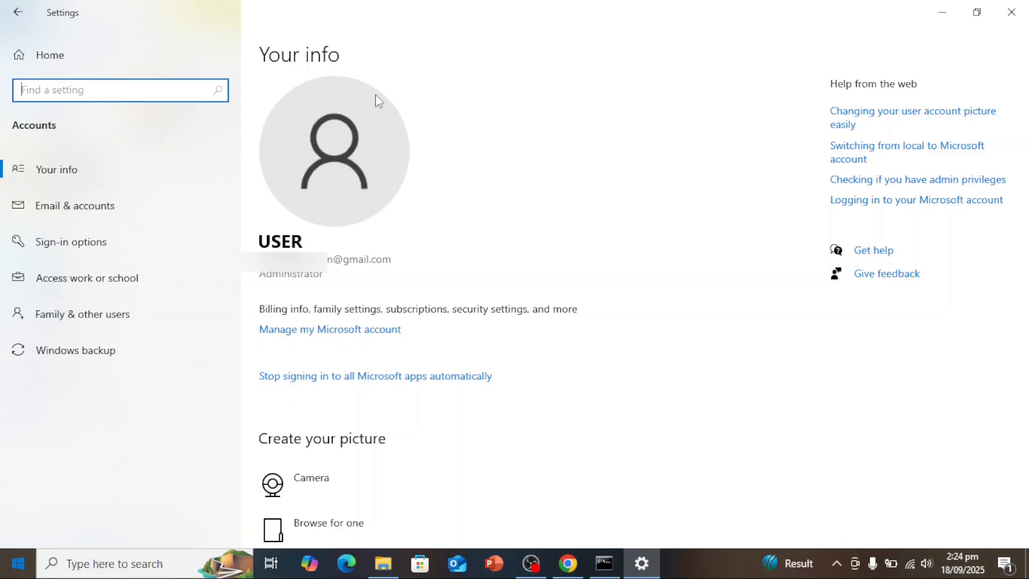
mouse_move(76, 169)
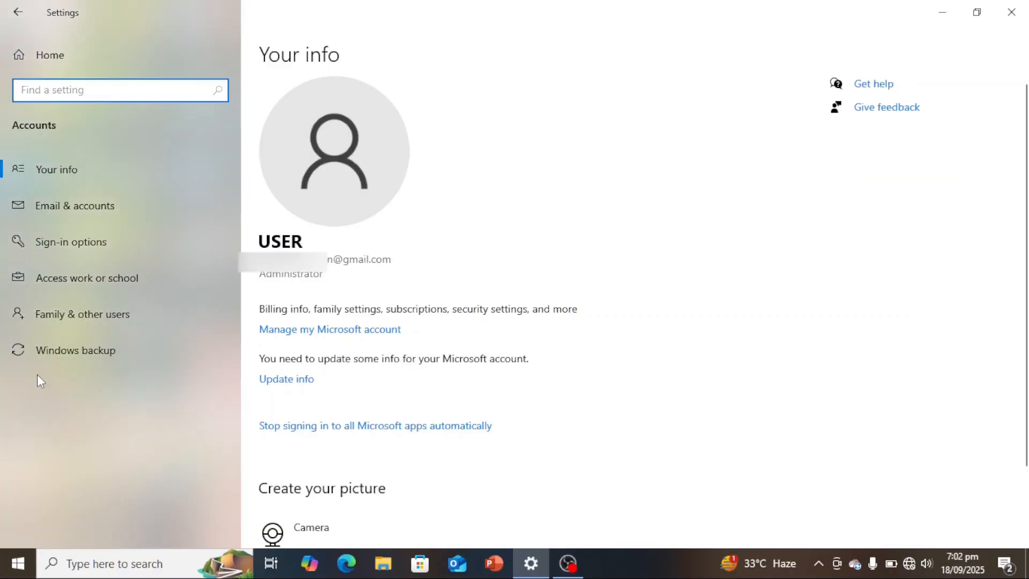
mouse_move(97, 361)
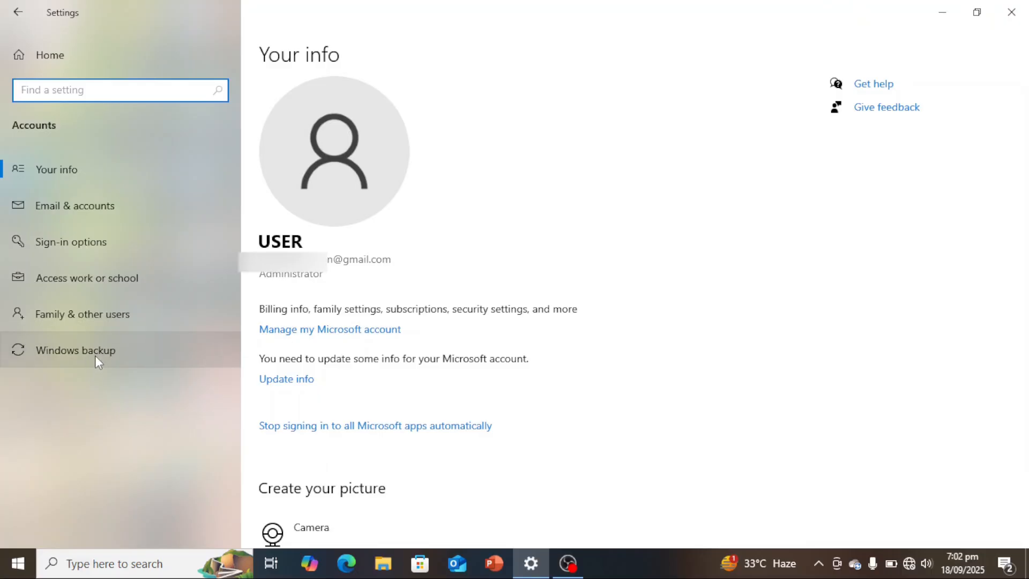
Add the Music folder to OneDrive backup from Windows backup, then close the backup window.
left_click(75, 350)
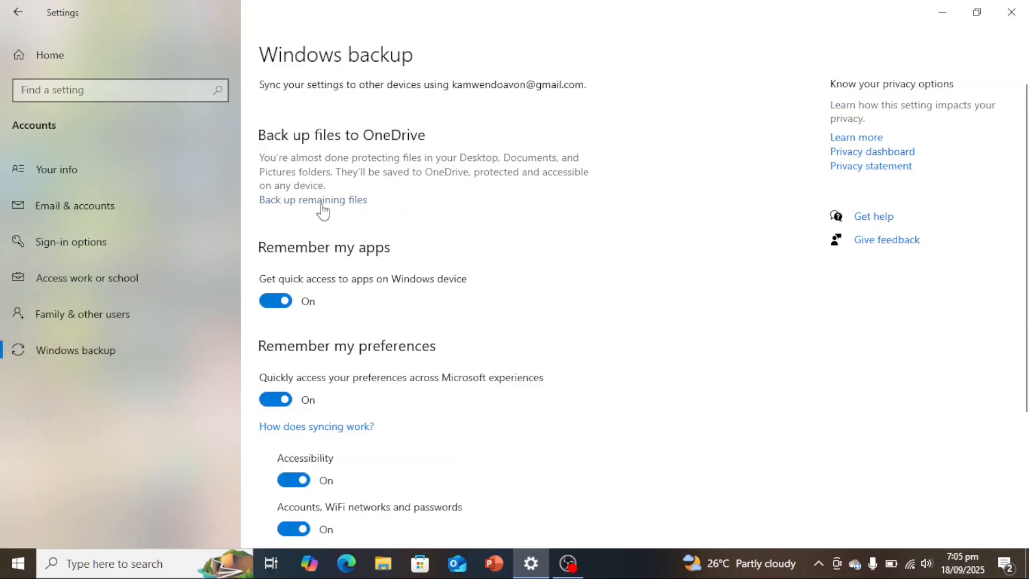
left_click(312, 199)
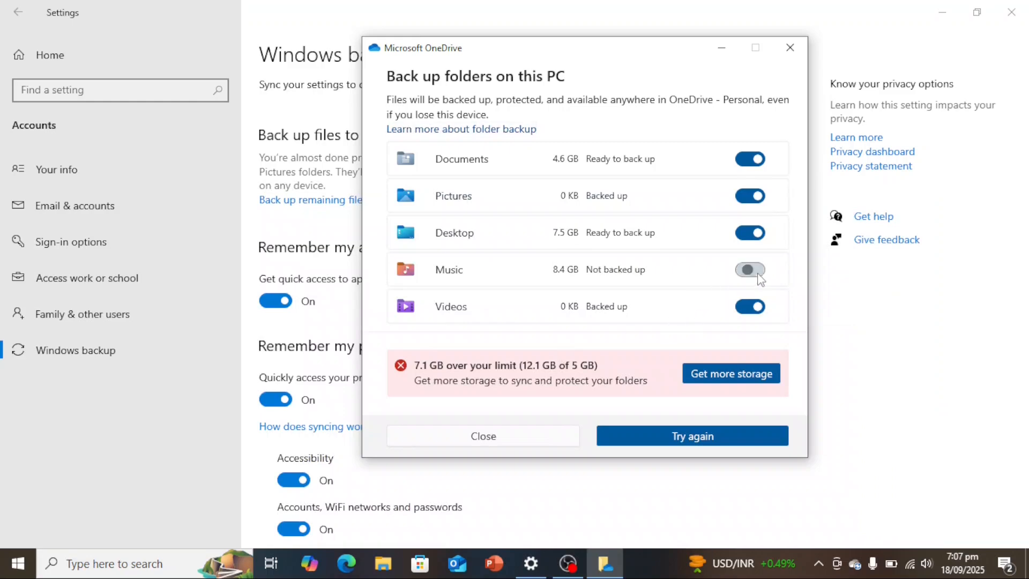
left_click(749, 270)
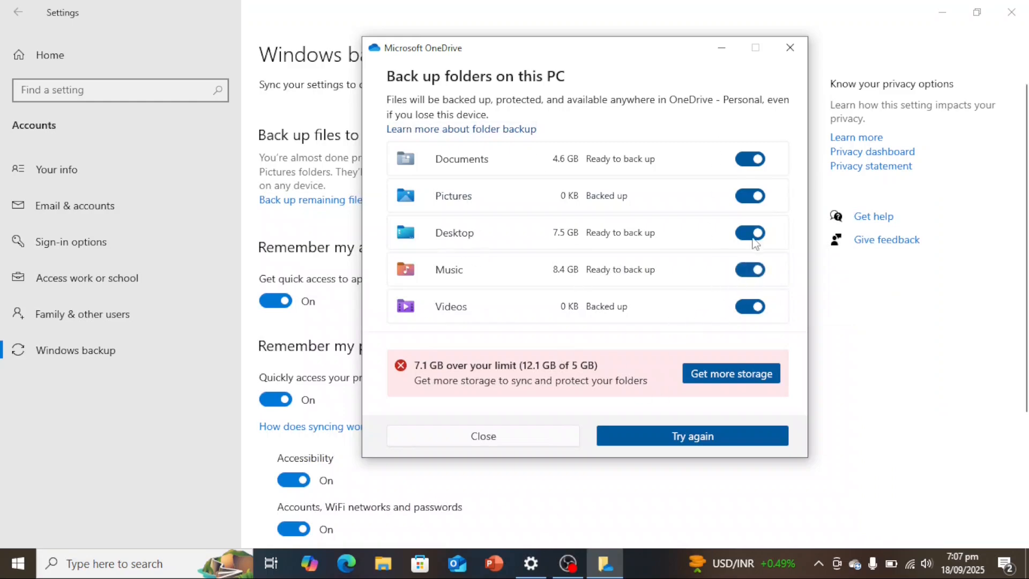
mouse_move(502, 498)
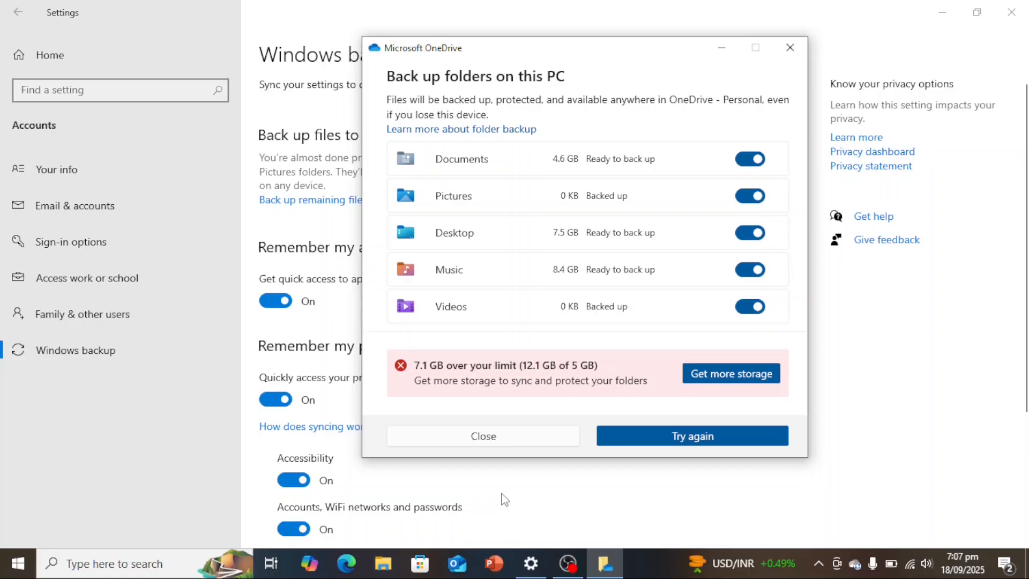
mouse_move(492, 464)
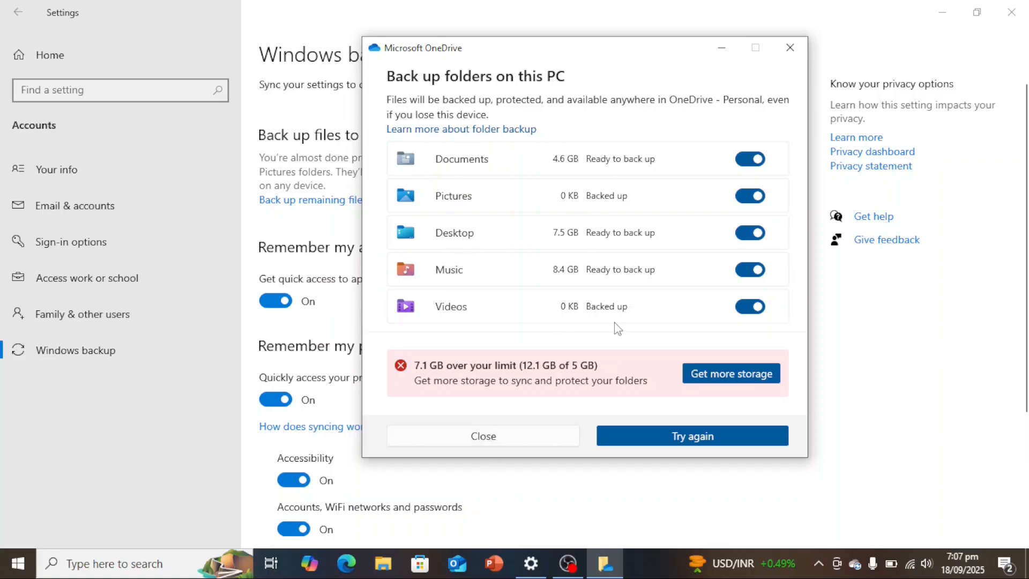
mouse_move(570, 359)
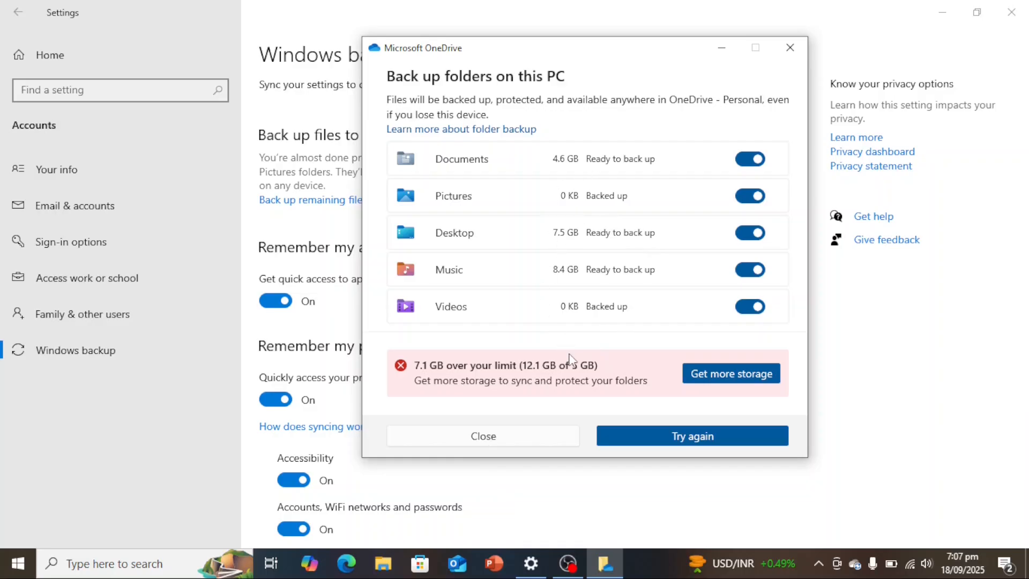
mouse_move(483, 436)
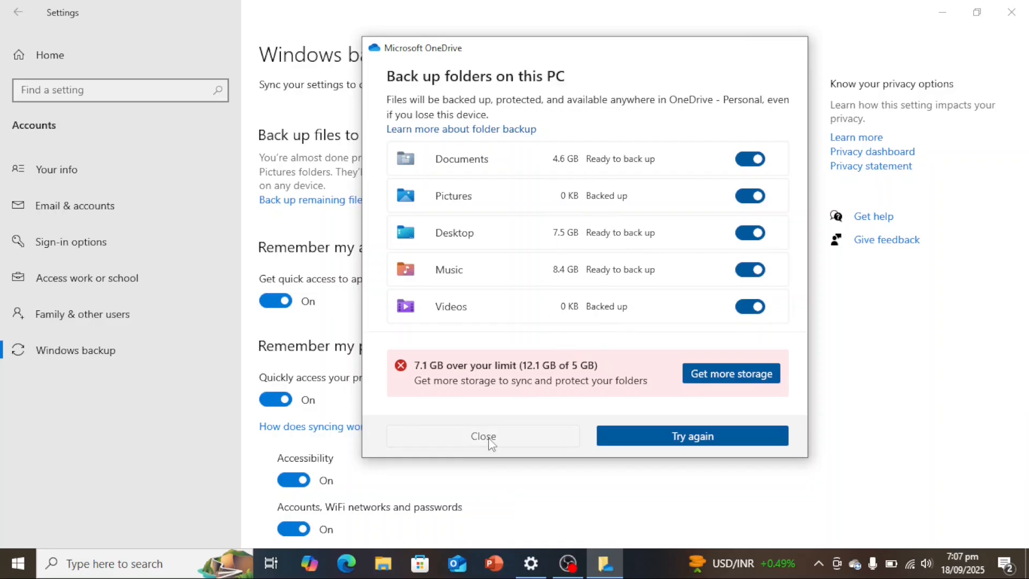
left_click(482, 435)
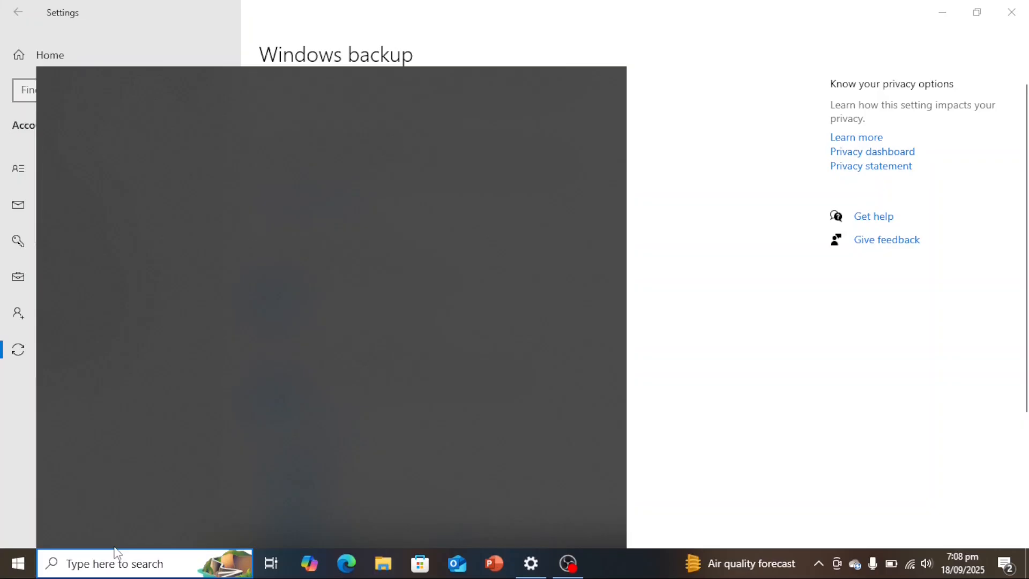
Search Start for 'updat' to reach the Windows Update page.
type("updat")
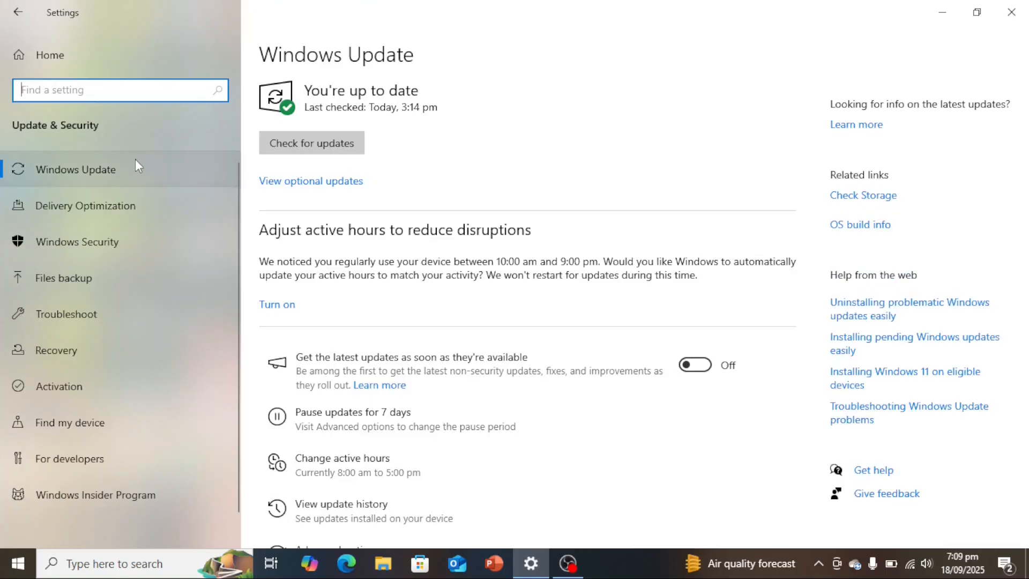
mouse_move(374, 69)
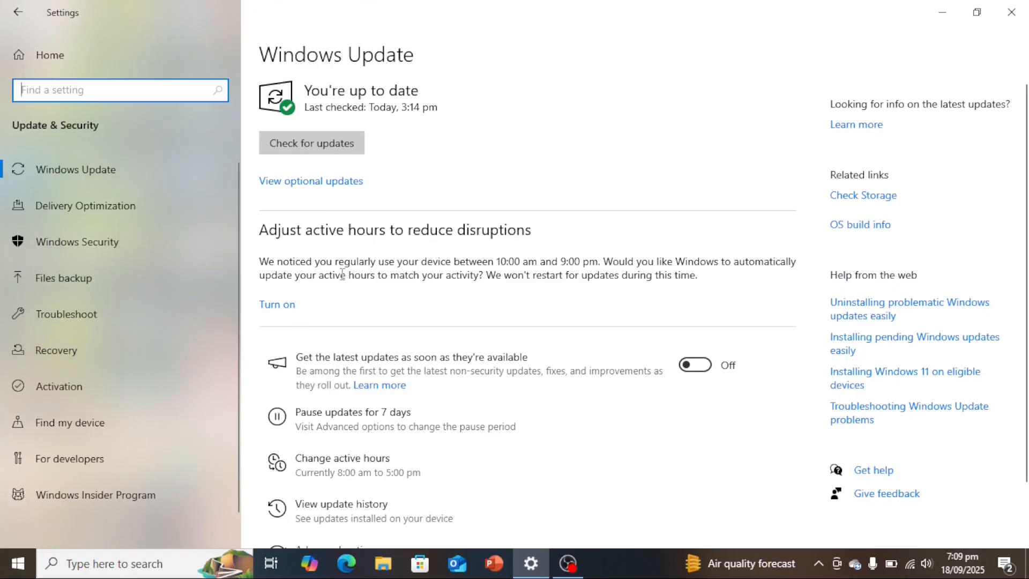
mouse_move(370, 306)
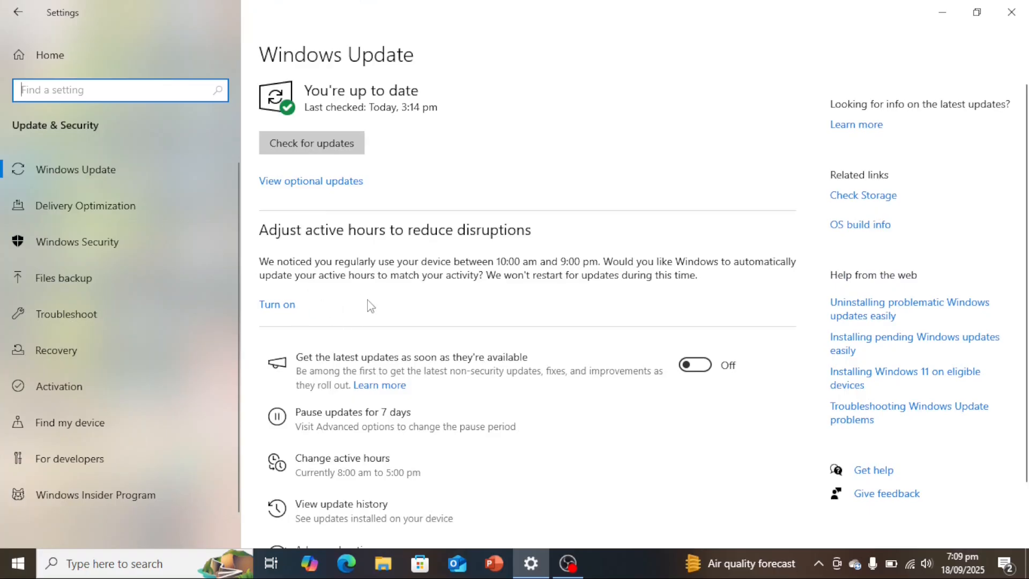